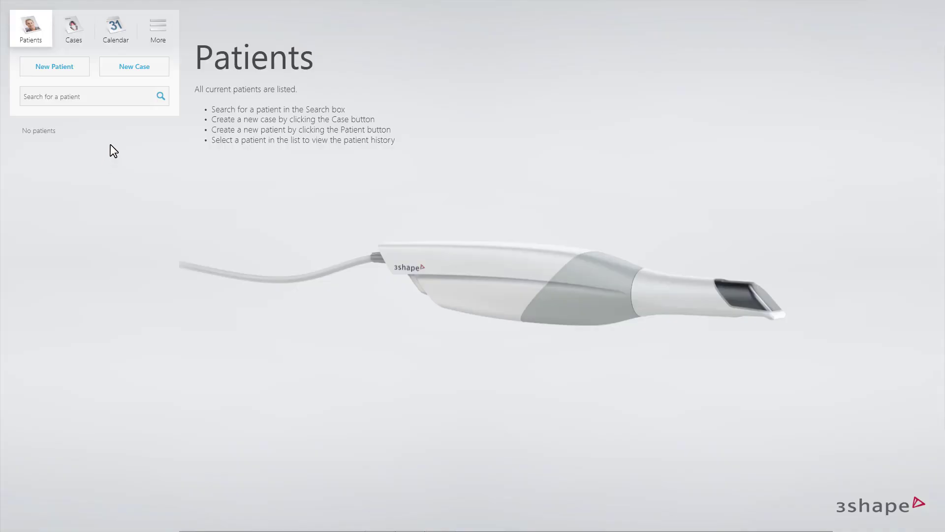
Step: Start a new case from the Patients page to reach the Send to screen
{"action": "left_click", "coordinate": [133, 66]}
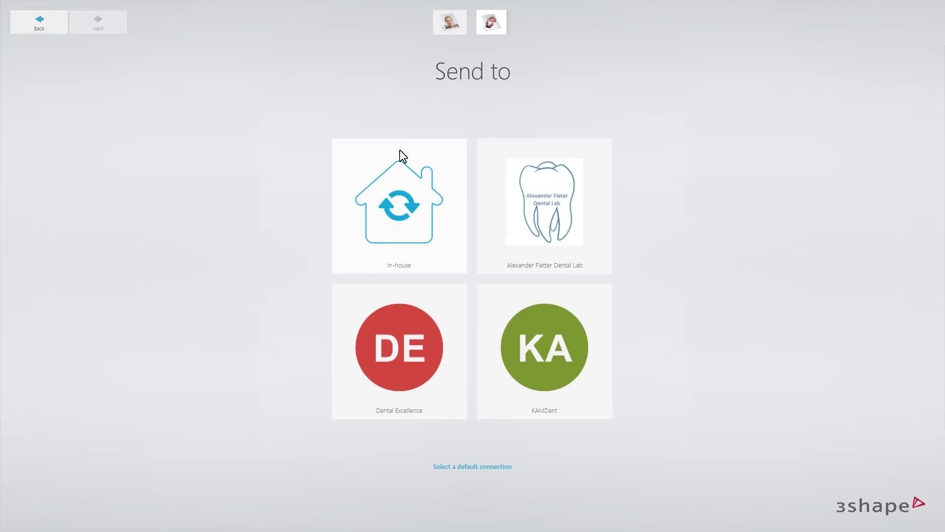
Step: Send the case In-house and proceed to the scan page with its color calibration reminder
{"action": "left_click", "coordinate": [544, 206]}
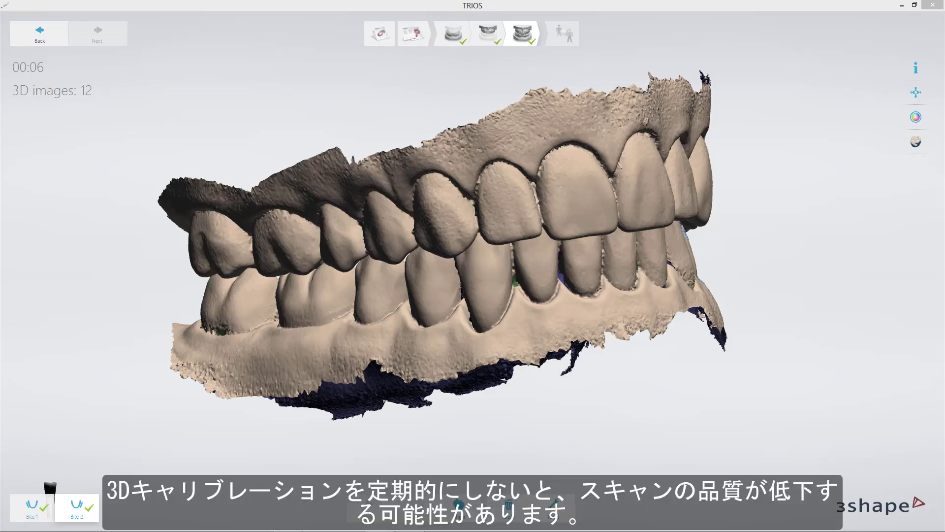
{"action": "left_click", "coordinate": [914, 117]}
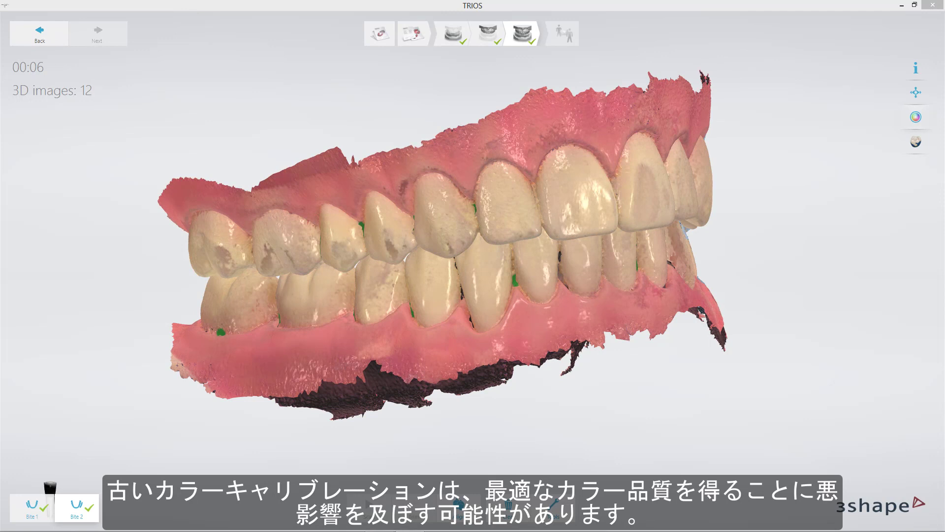
{"action": "left_click", "coordinate": [97, 33]}
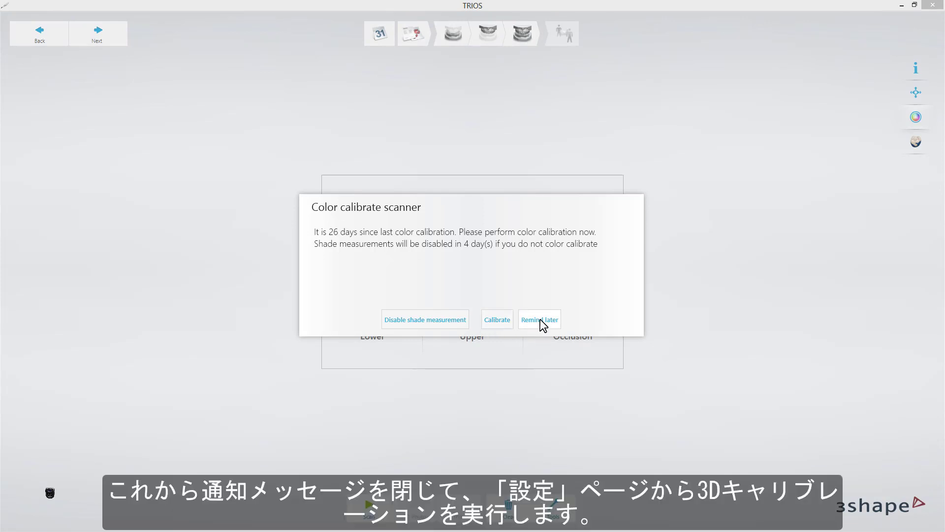
Step: Postpone the color calibration reminder and go to the Configure page's TRIOS category
{"action": "left_click", "coordinate": [539, 319]}
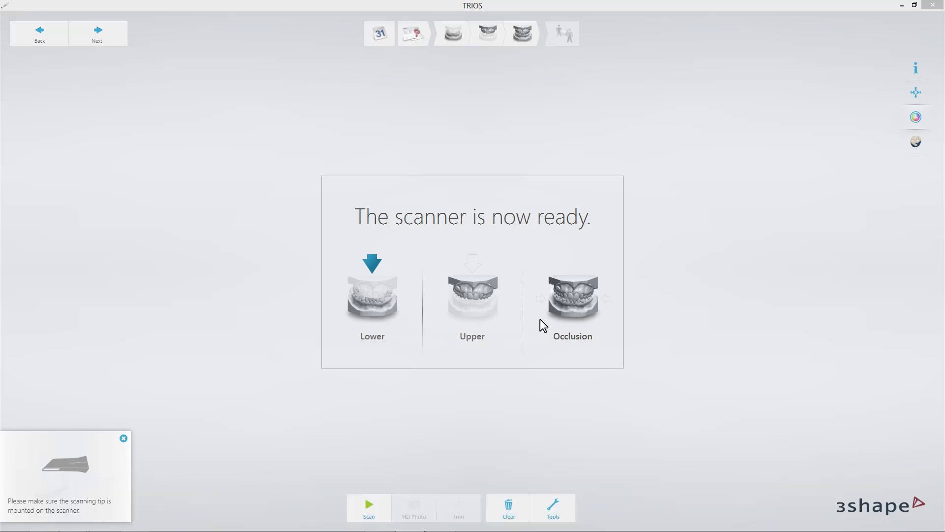
{"action": "left_click", "coordinate": [161, 39]}
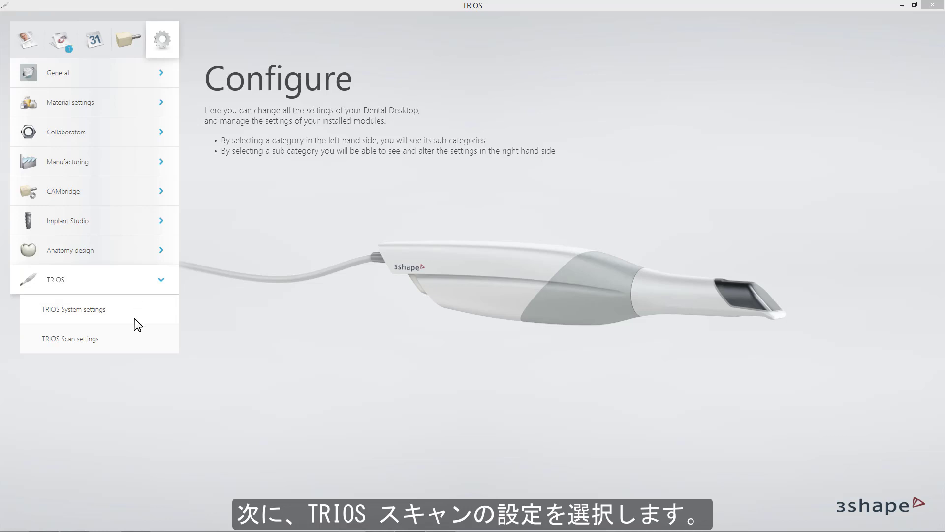
Step: Run 3D calibrate scanner from TRIOS Scan settings and move past its completion message
{"action": "left_click", "coordinate": [70, 338]}
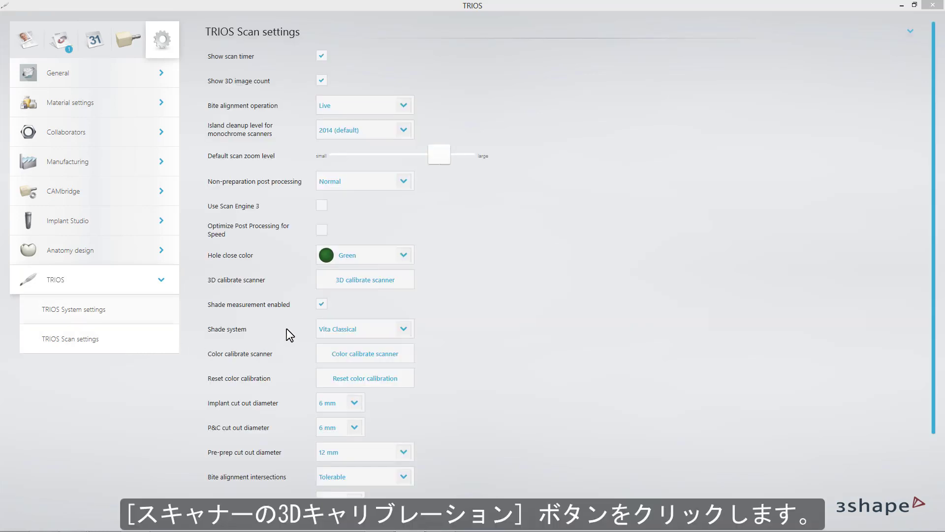
{"action": "left_click", "coordinate": [364, 279]}
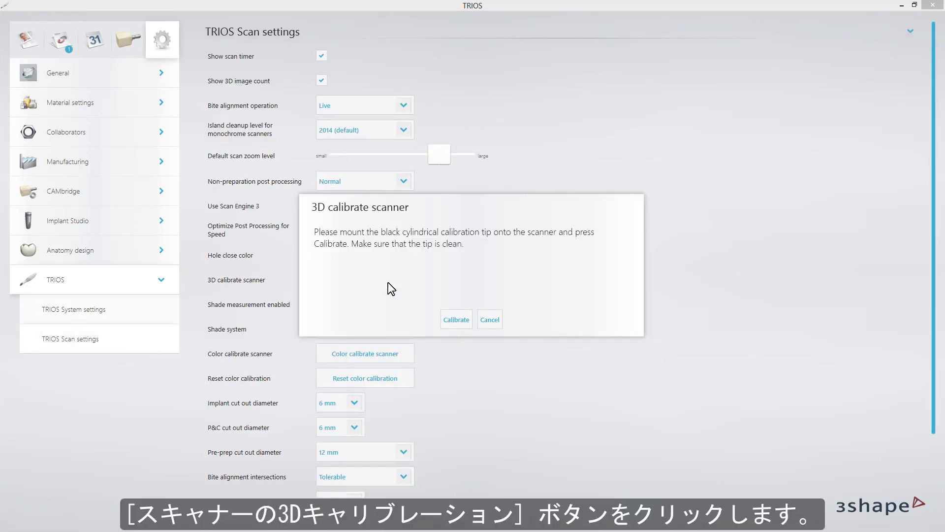
{"action": "mouse_move", "coordinate": [415, 368]}
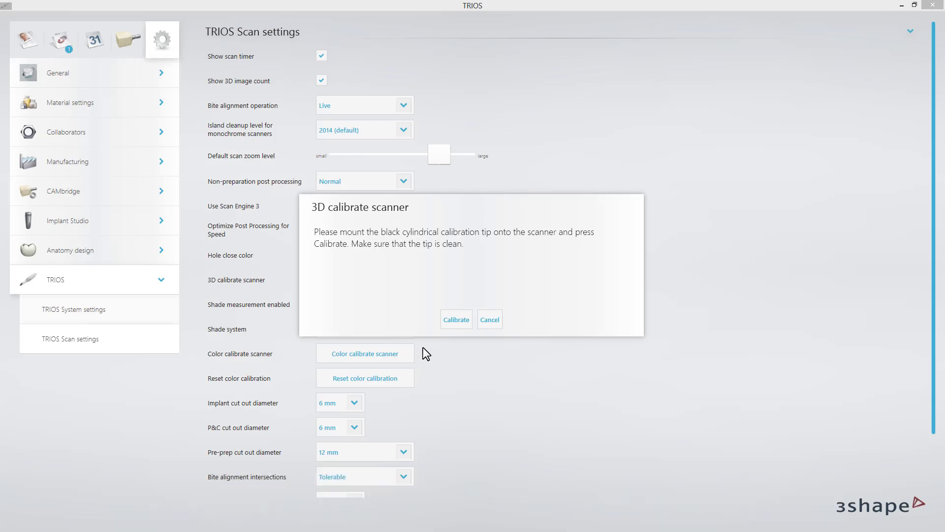
{"action": "left_click", "coordinate": [456, 319]}
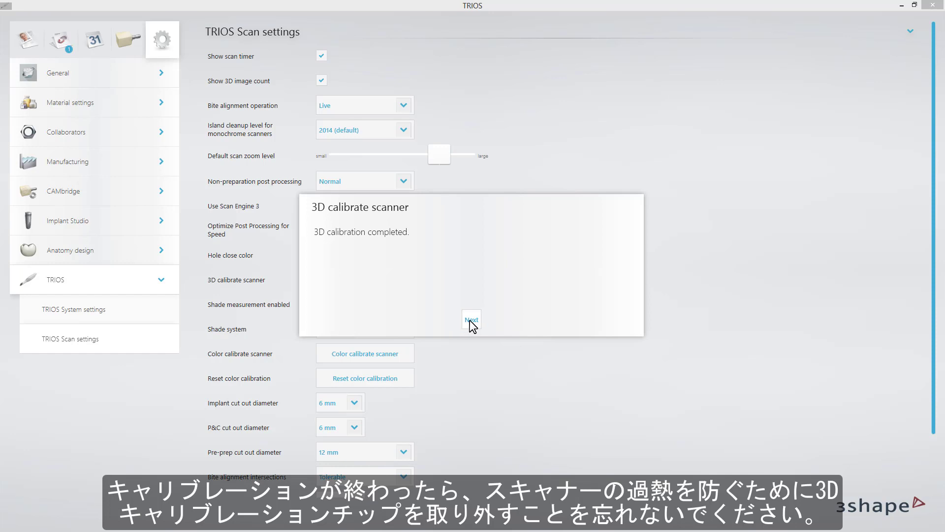
{"action": "left_click", "coordinate": [471, 320]}
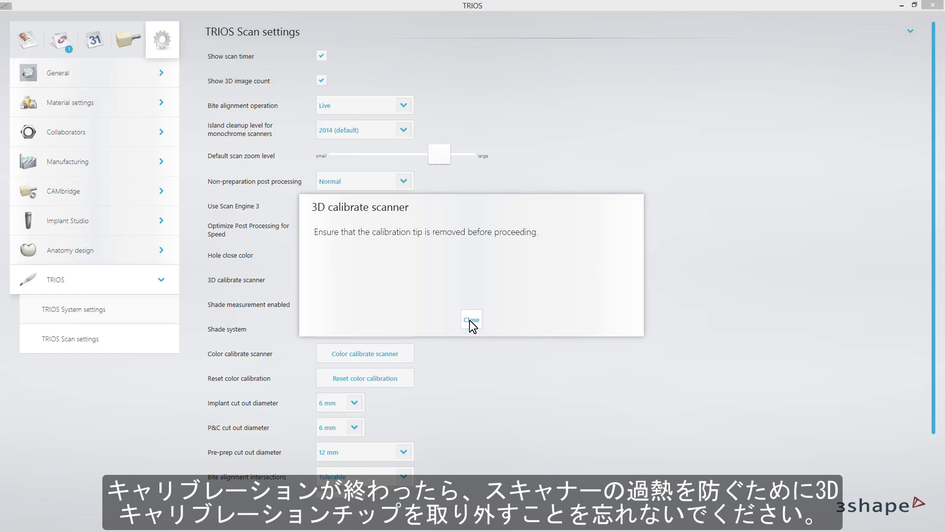
Step: Close the 3D calibration dialog and point to Color calibrate scanner
{"action": "left_click", "coordinate": [471, 319]}
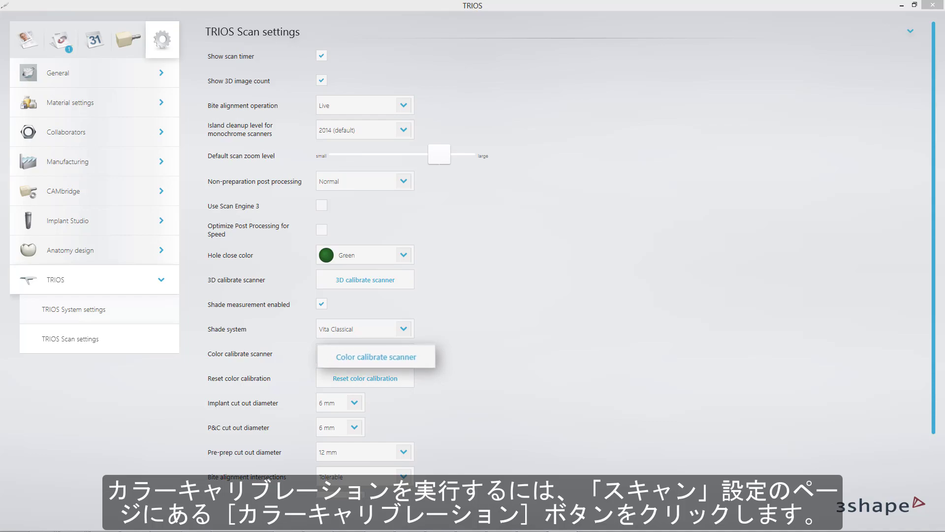
{"action": "left_click", "coordinate": [376, 356]}
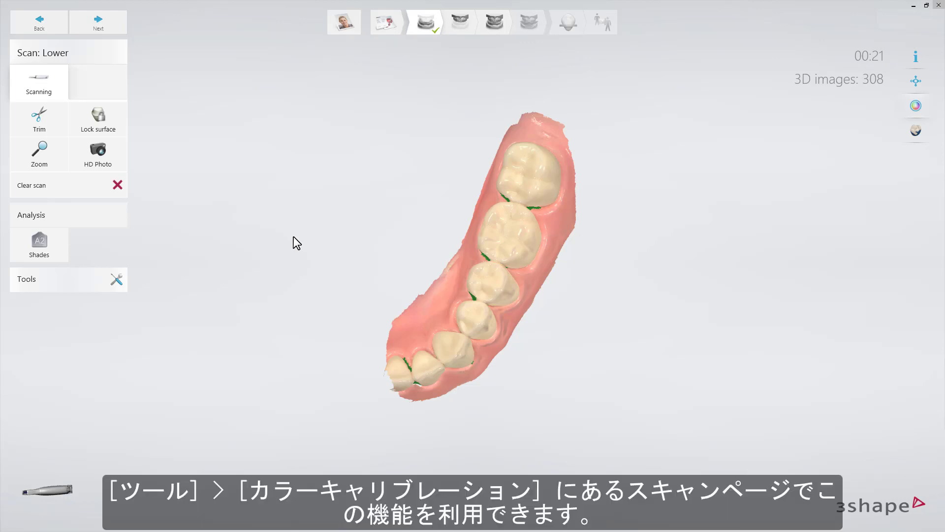
Step: Bring up Calibrate scanner from the scan page Tools dialog to show the color calibration instructions
{"action": "left_click", "coordinate": [116, 279]}
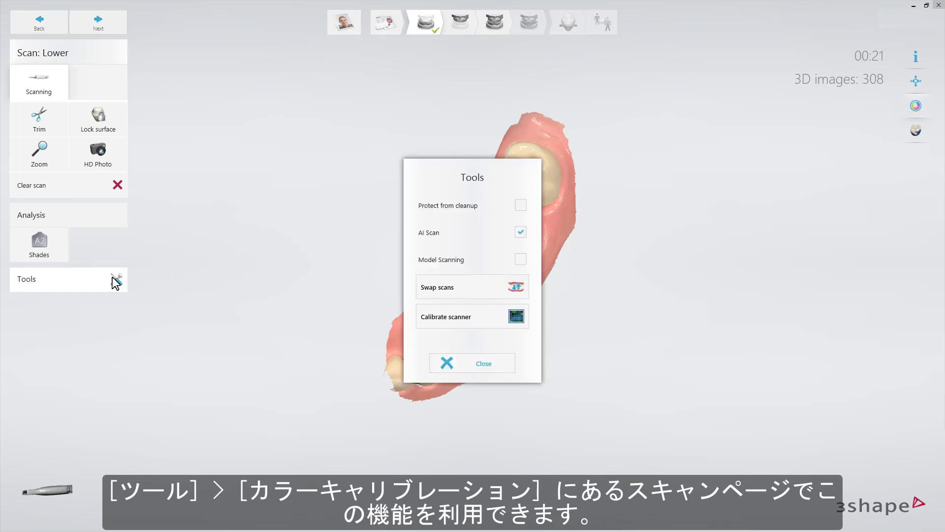
{"action": "mouse_move", "coordinate": [438, 323]}
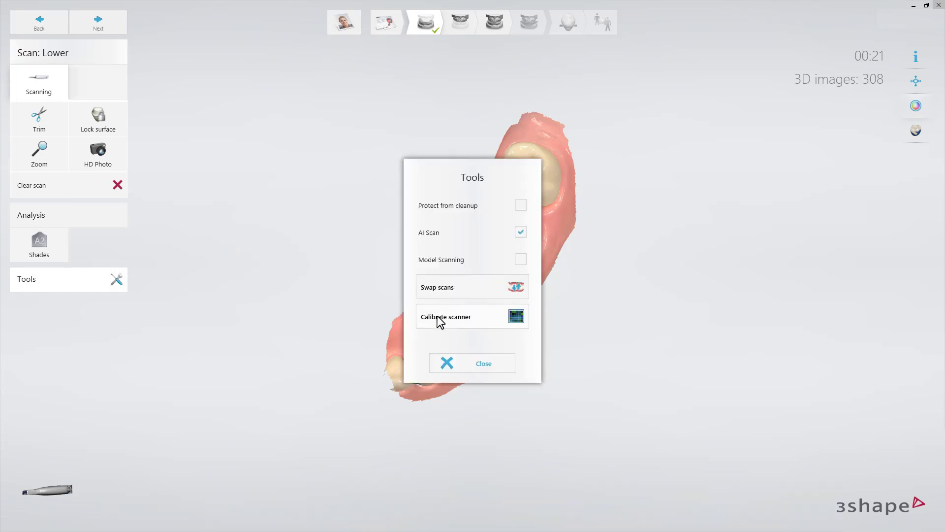
{"action": "left_click", "coordinate": [446, 316]}
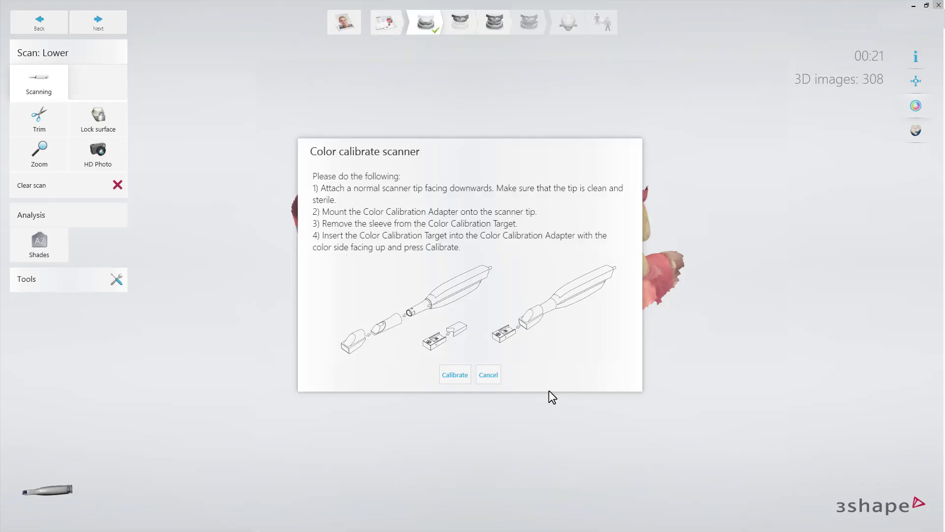
Step: Run the first and gray-side color calibration passes, then close the finished calibration
{"action": "left_click", "coordinate": [455, 374]}
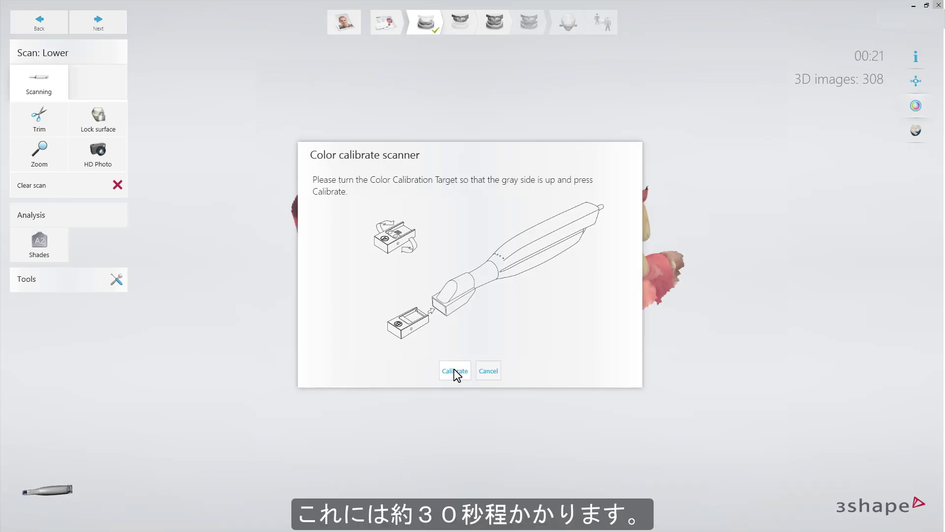
{"action": "left_click", "coordinate": [454, 370]}
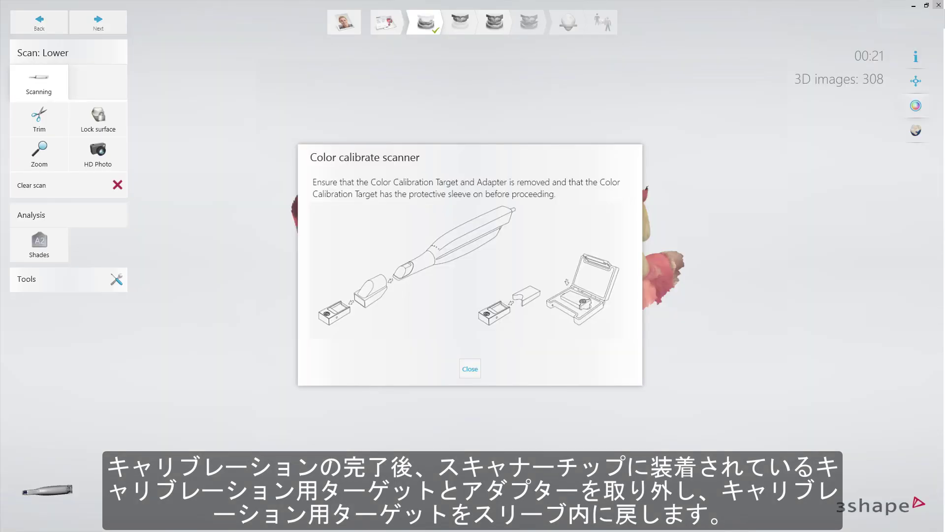
{"action": "left_click", "coordinate": [470, 368]}
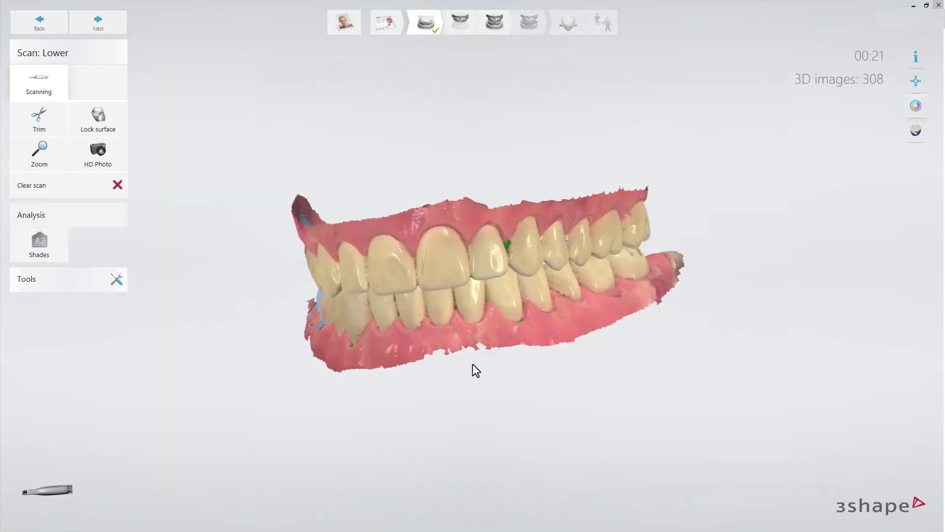